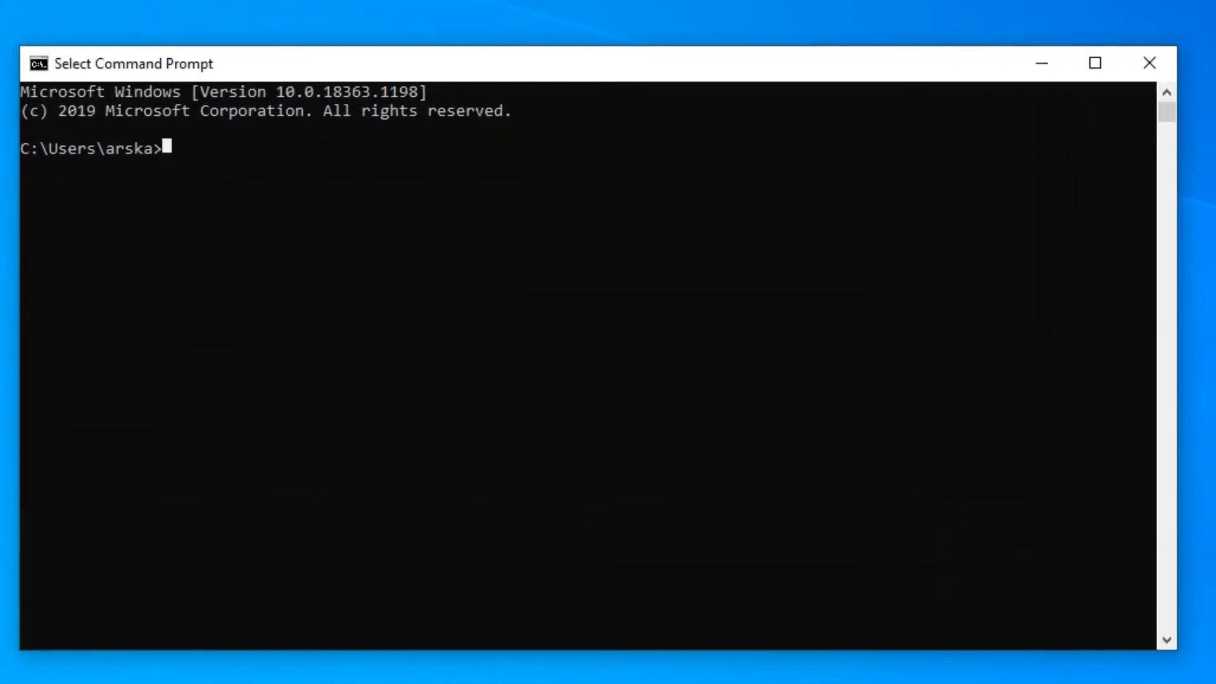
Step: List the LAM-master contents and make a new lamenv folder in the user directory
text(dir LAM-master)
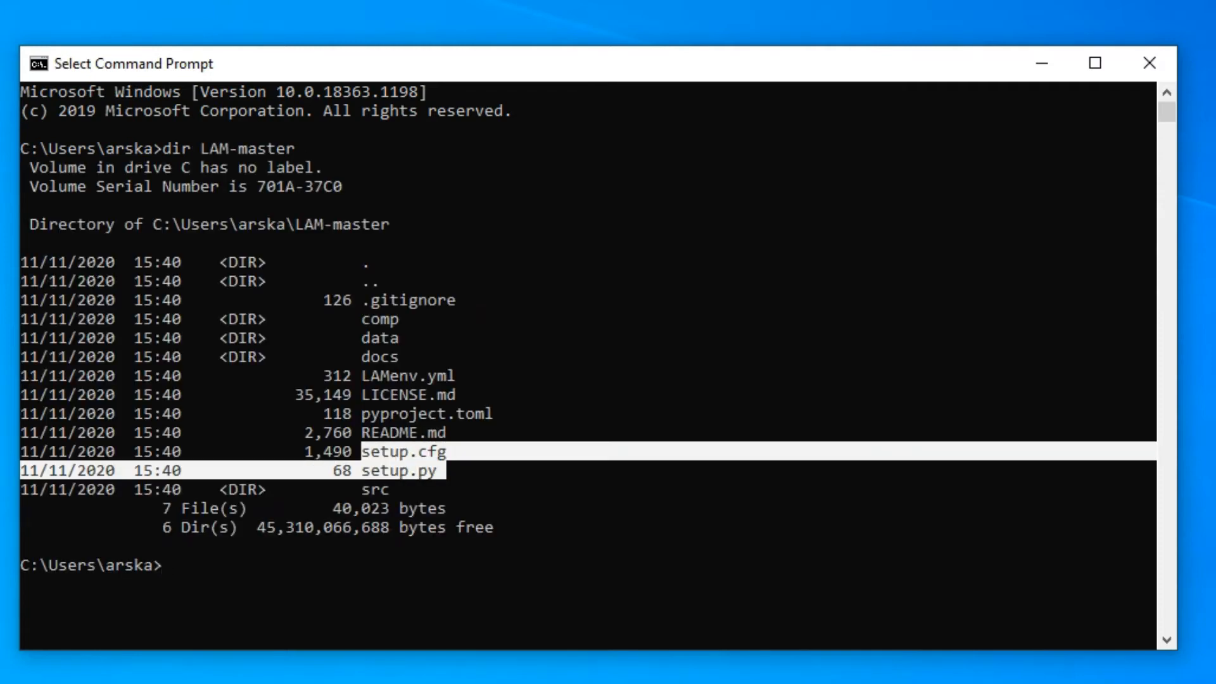
text(mkdir)
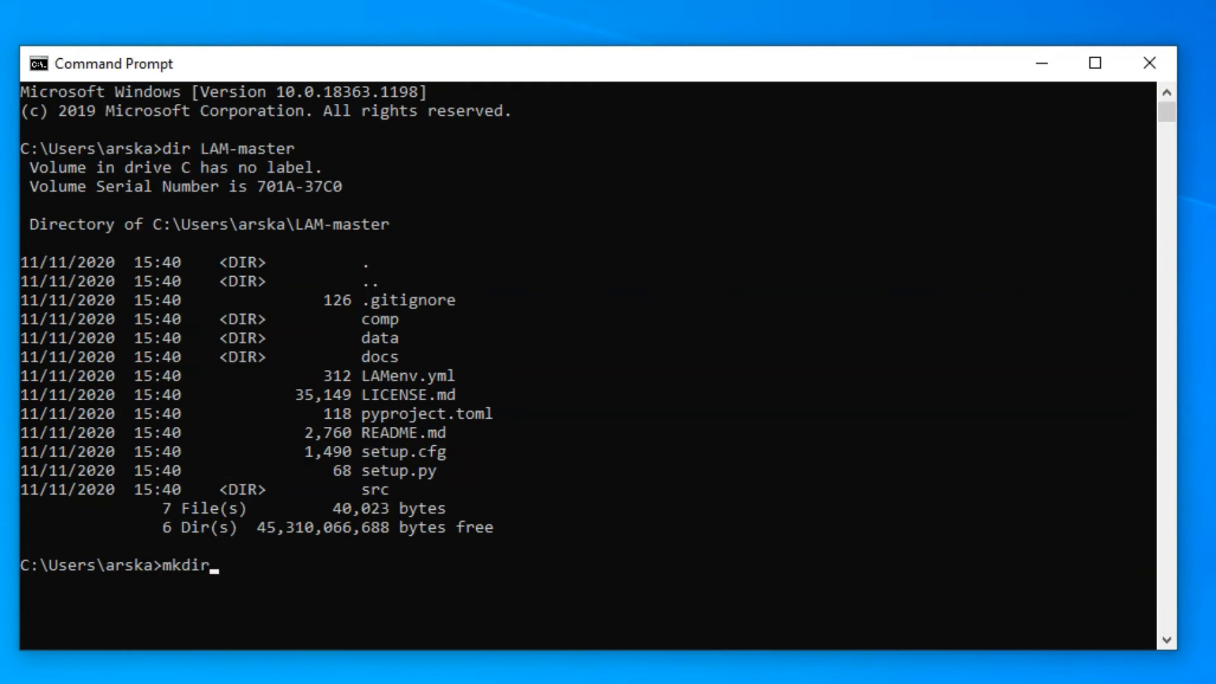
text(lamenv)
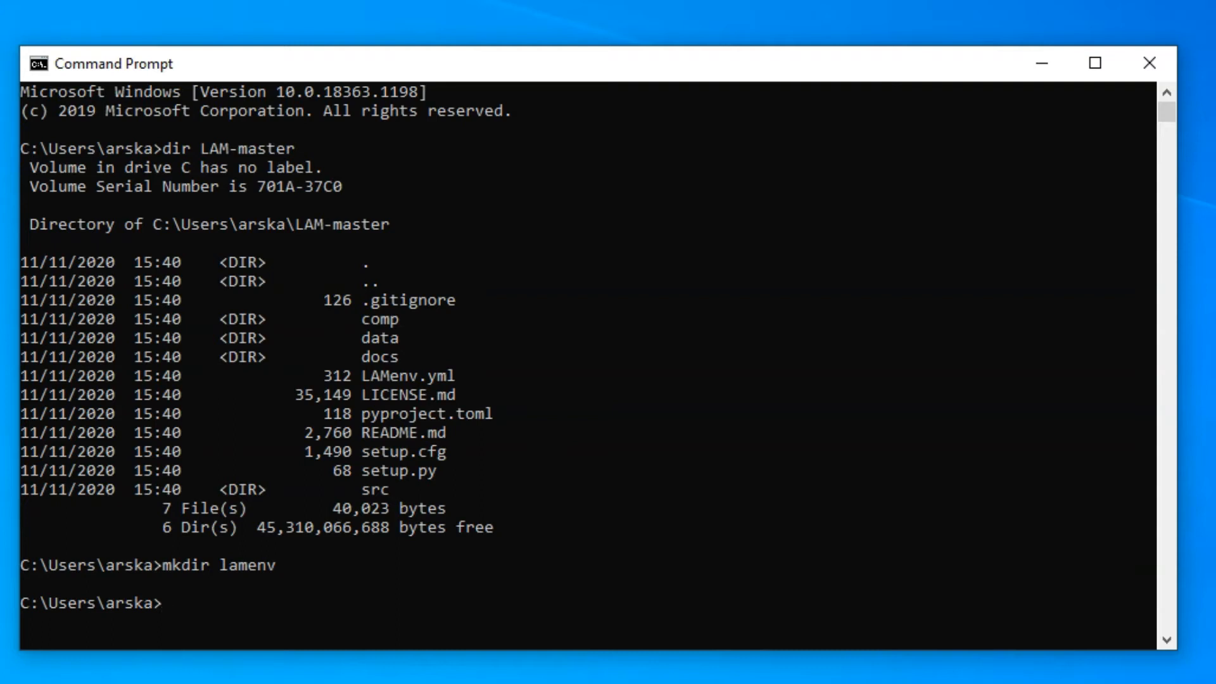
Step: Create a Python virtual environment in lamenv with python -m venv lamenv
text(pyt)
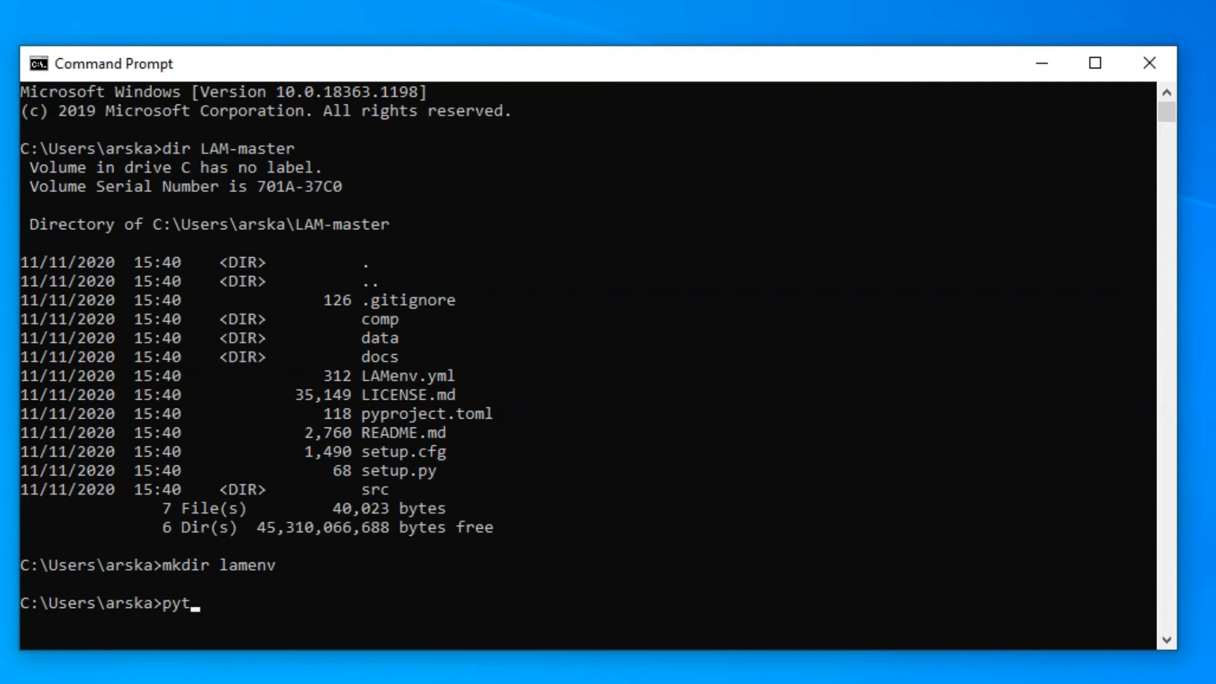
text(hon -m)
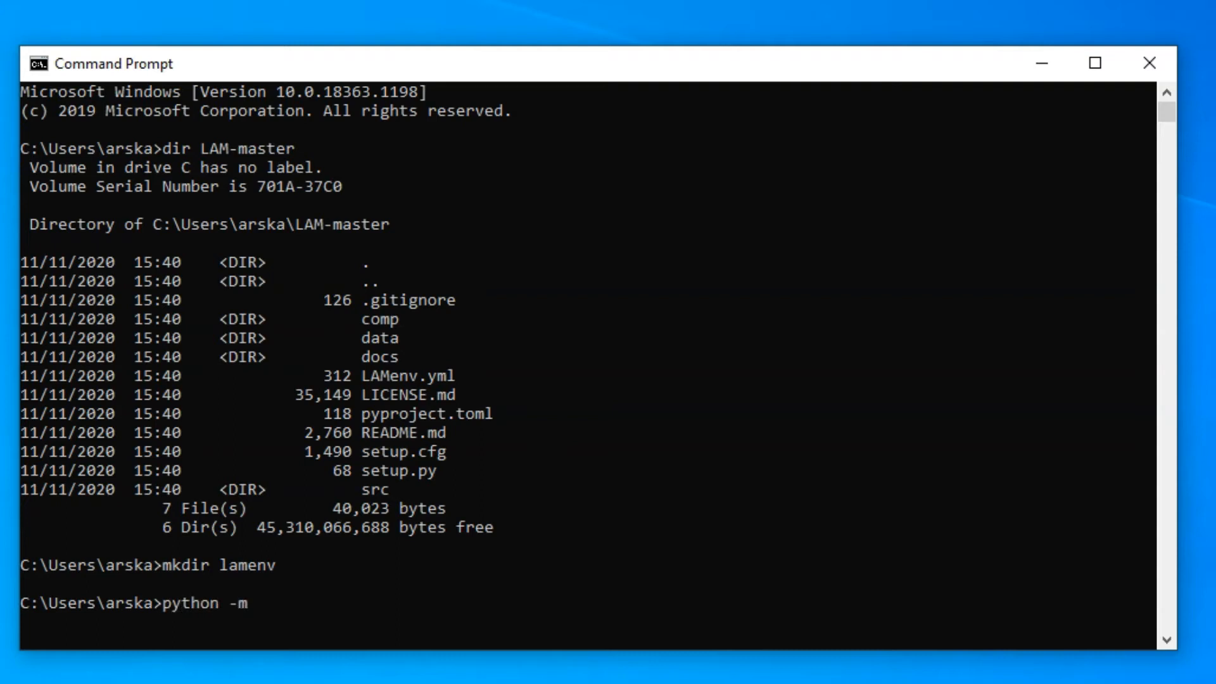
text(venv lamenv)
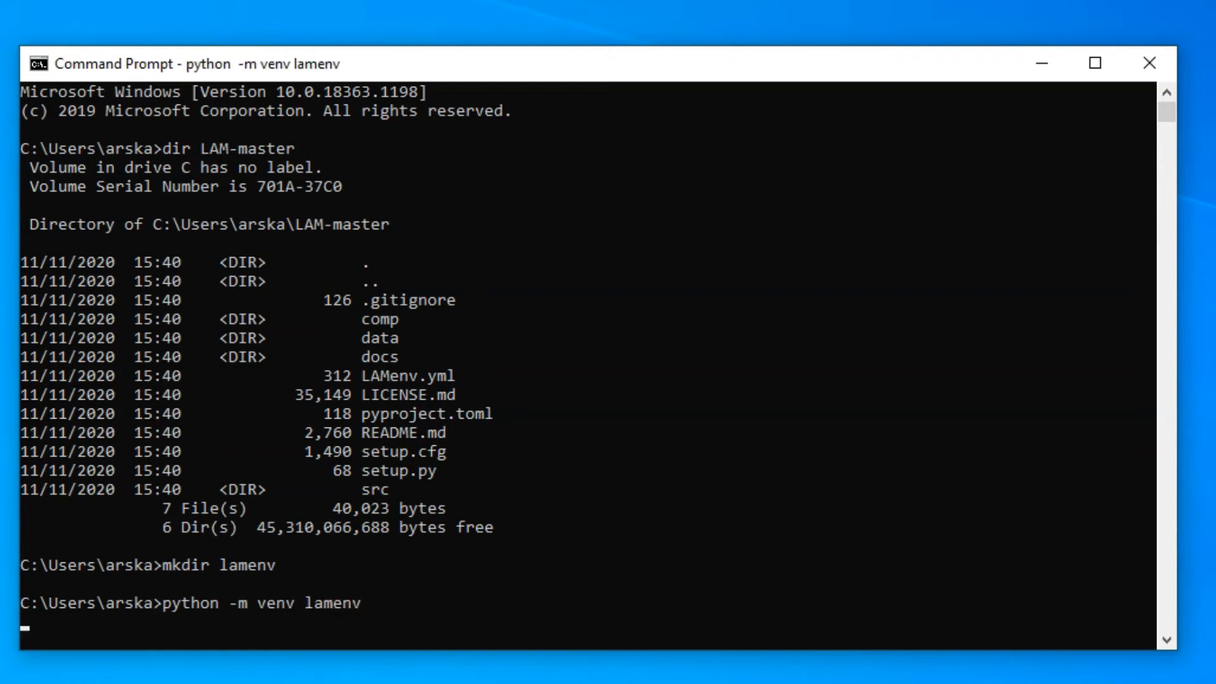
key(Return)
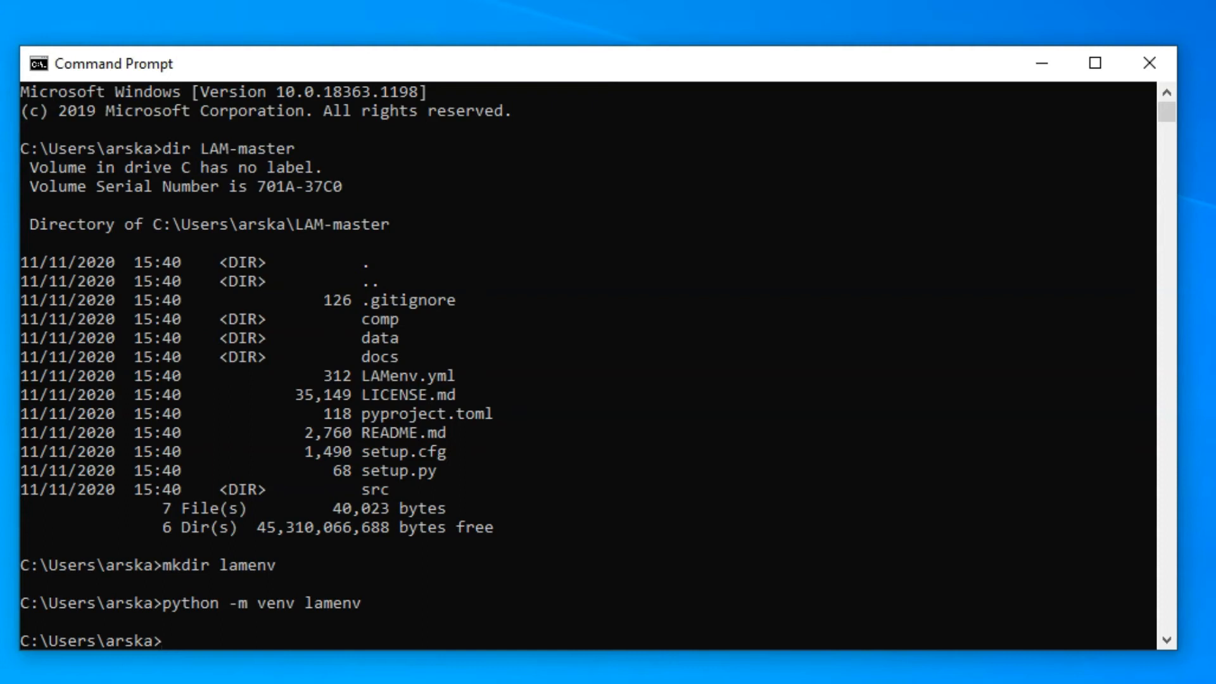
Step: Run lamenv\Scripts\activate so the prompt is prefixed with (lamenv)
text(lamenv)
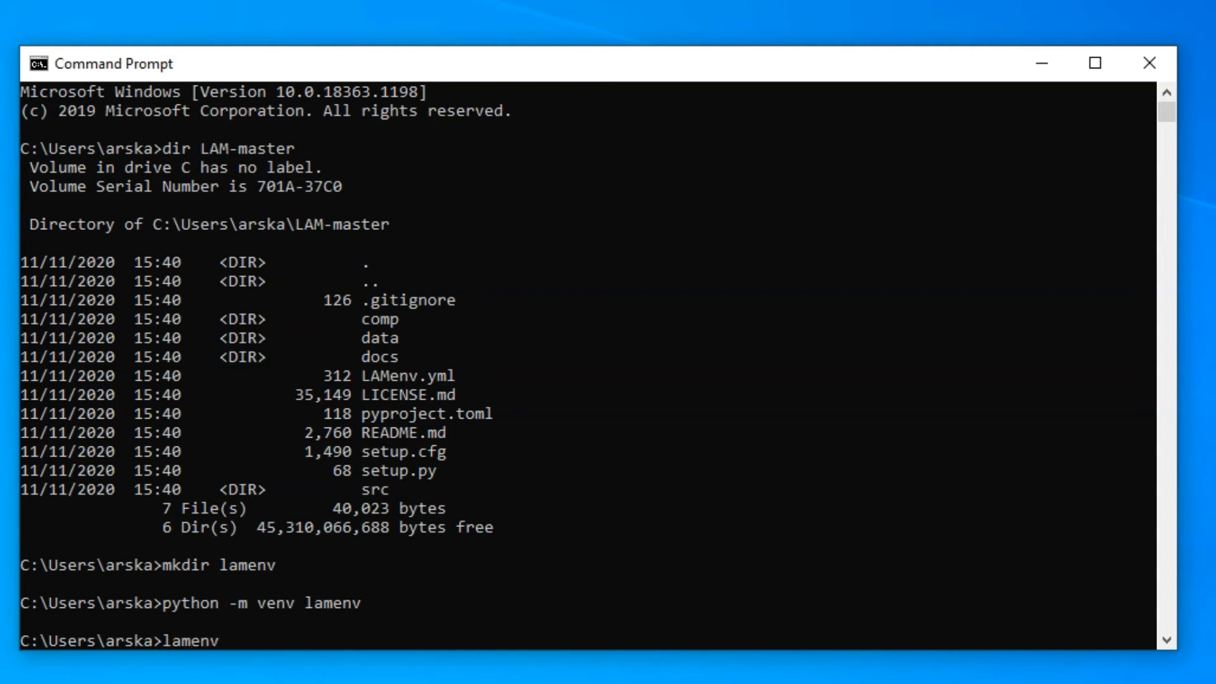
text(\Scripts)
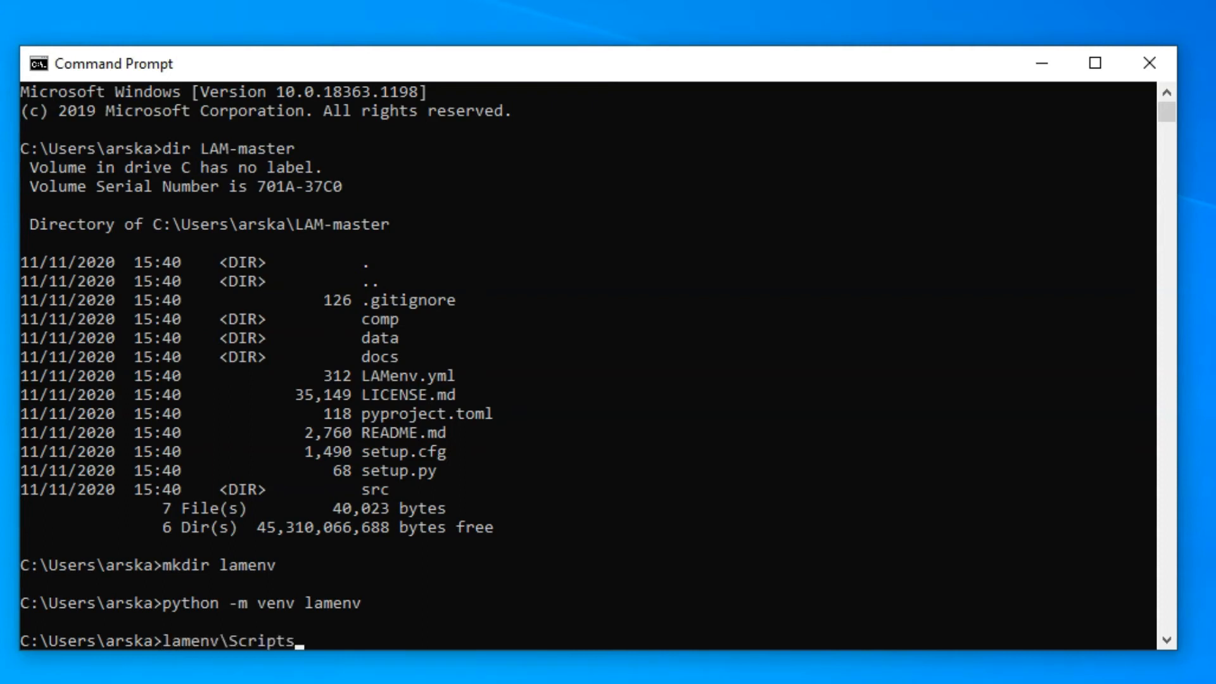
text(act)
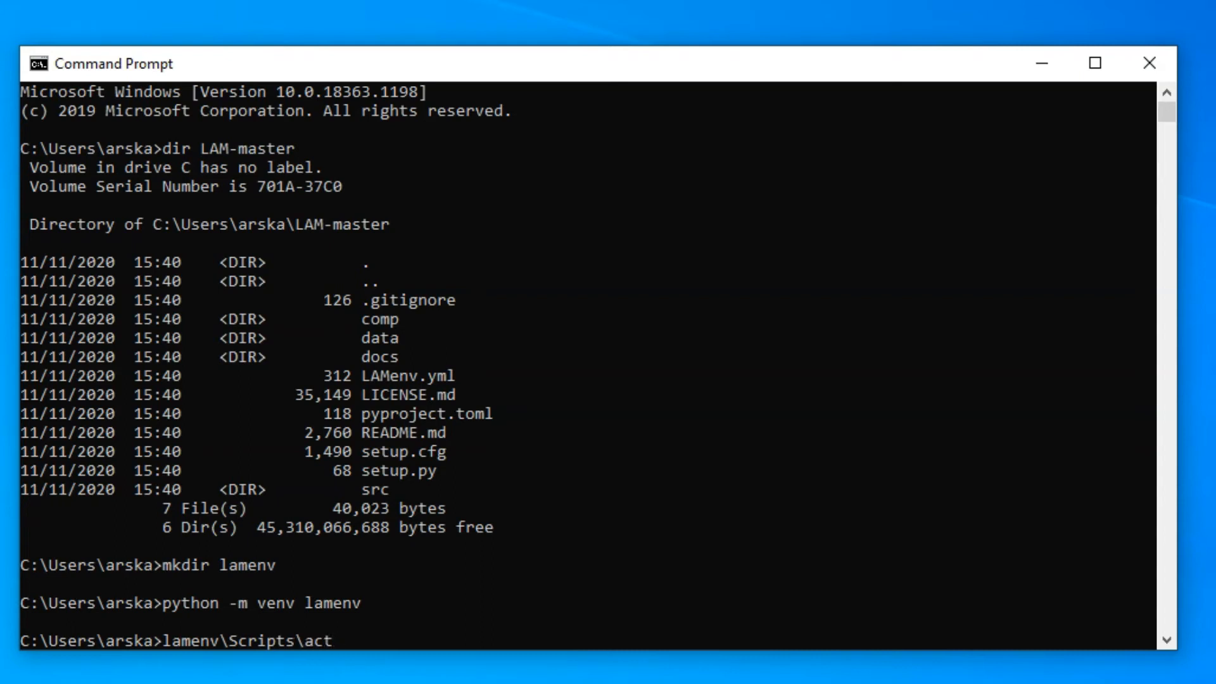
text(ivate)
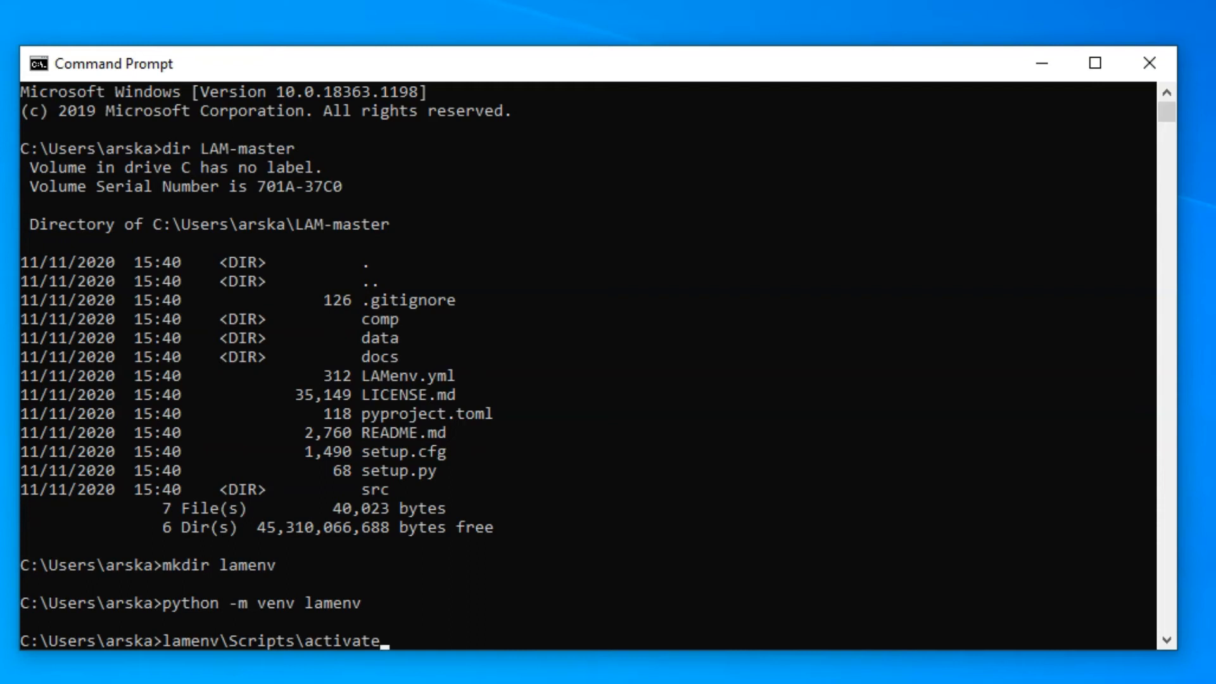
key(Return)
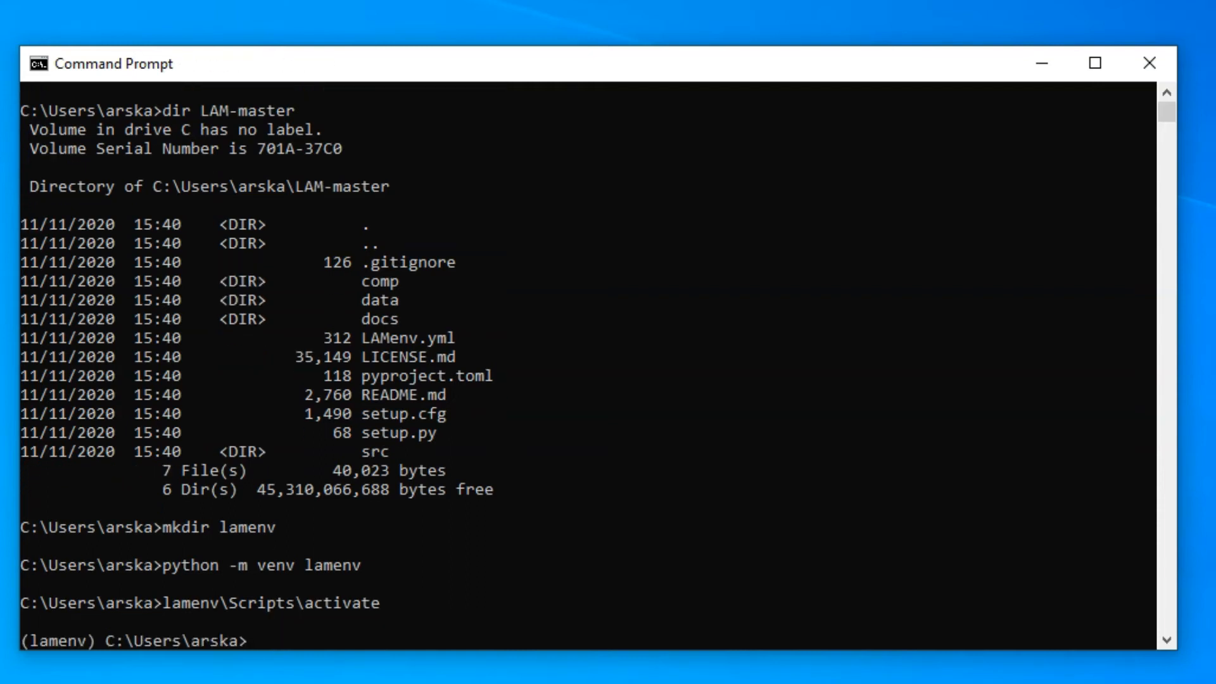
text(lamenv\Scripts\activate)
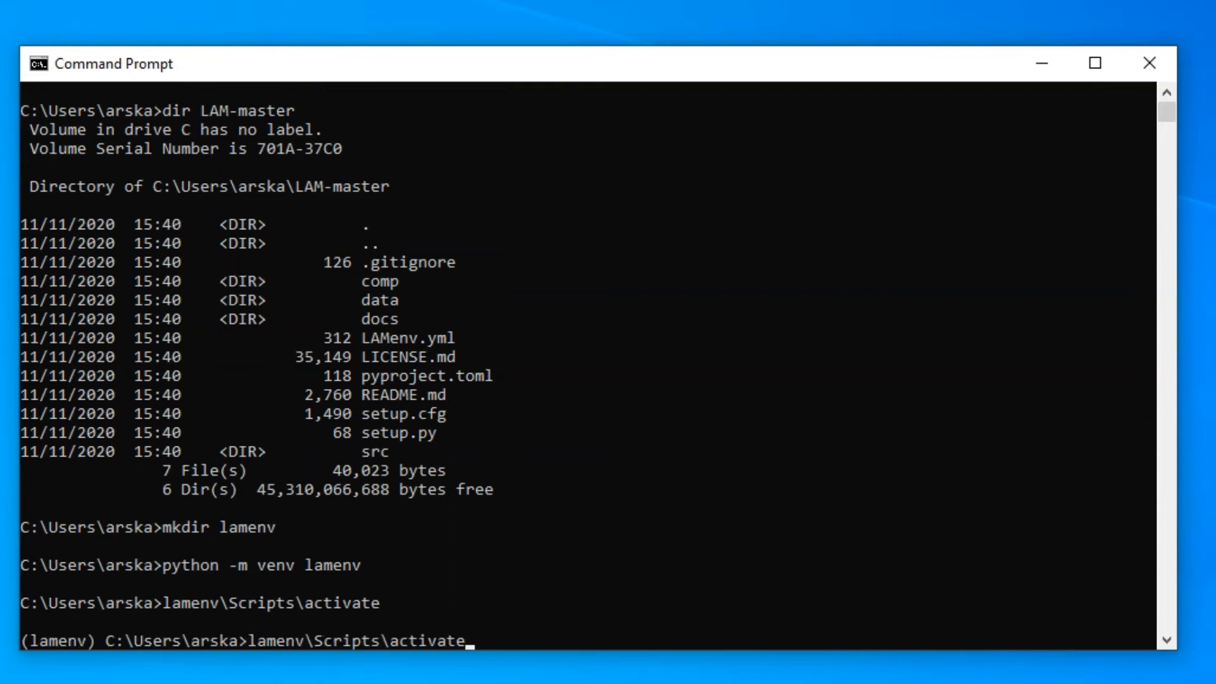
text(sourc)
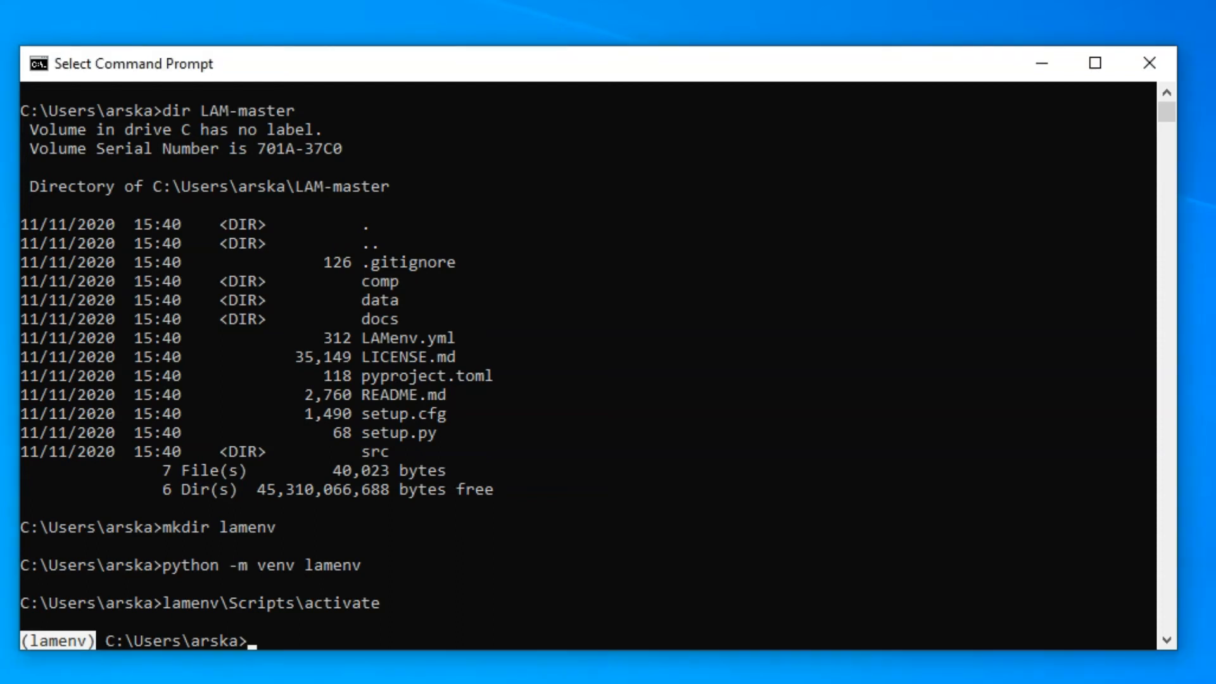
Step: Change into LAM-master and run the Python setup script to install LAM 0.3.32
text(cd LAM-master)
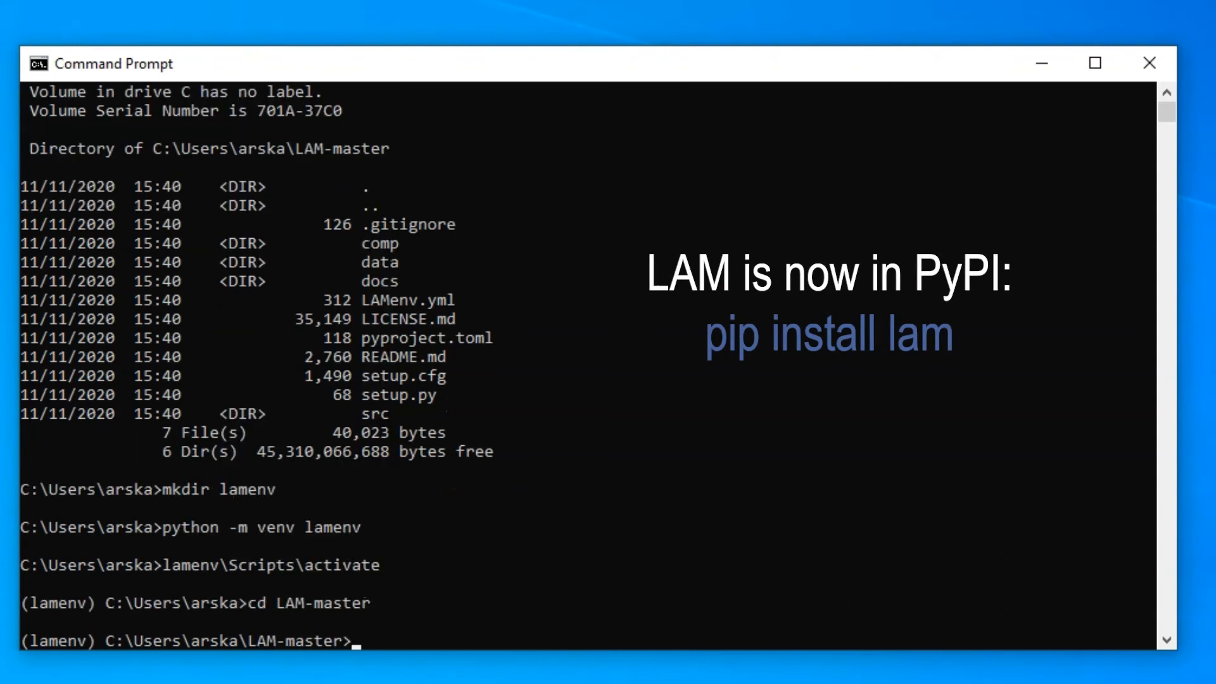
text(python setup.py ins)
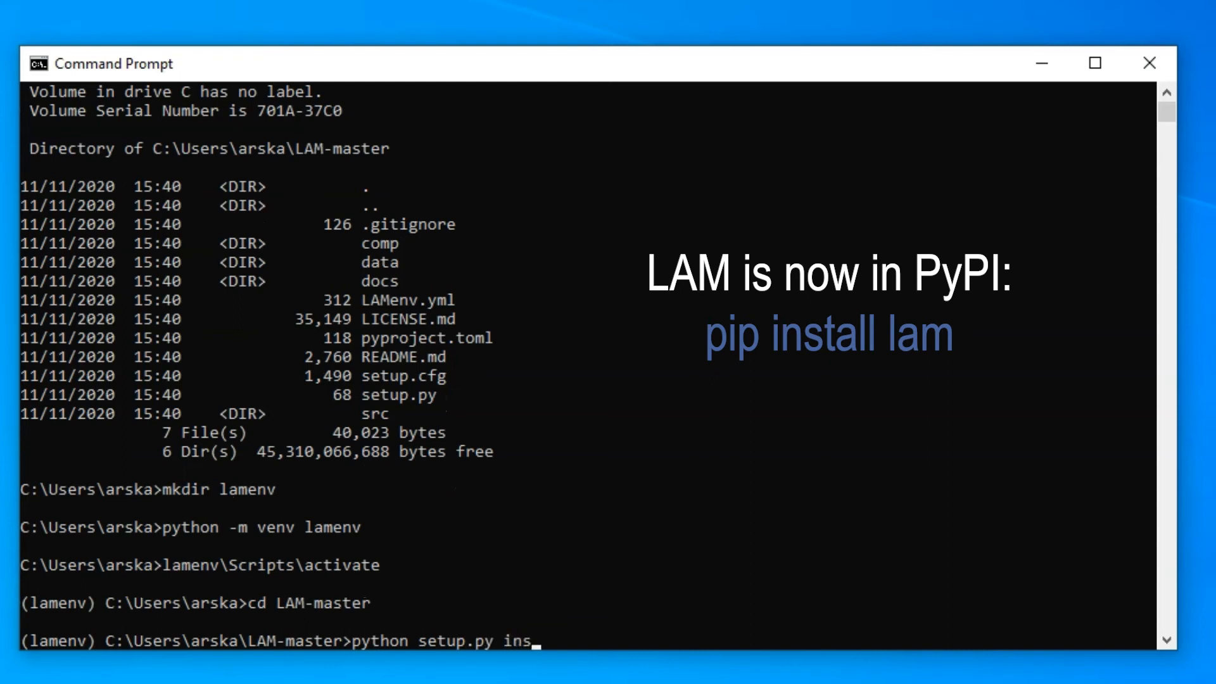
key(Return)
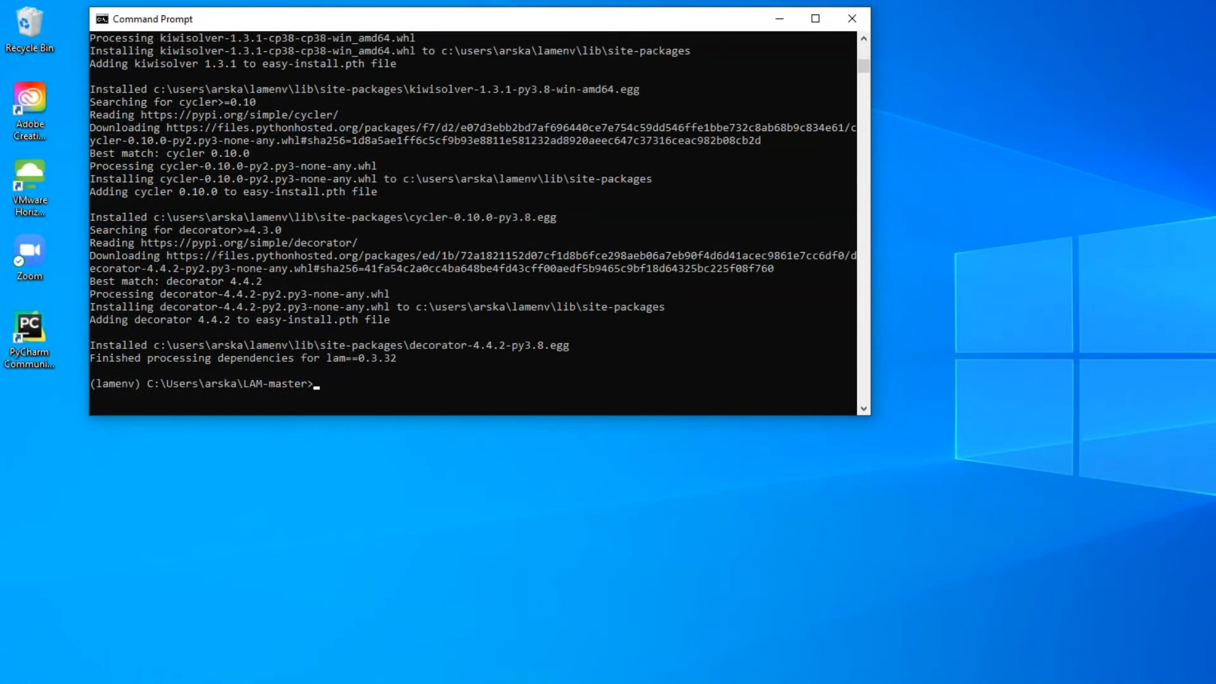
Step: Launch the LAM 0.3.32 window with lam-run and close it
text(lam-ru)
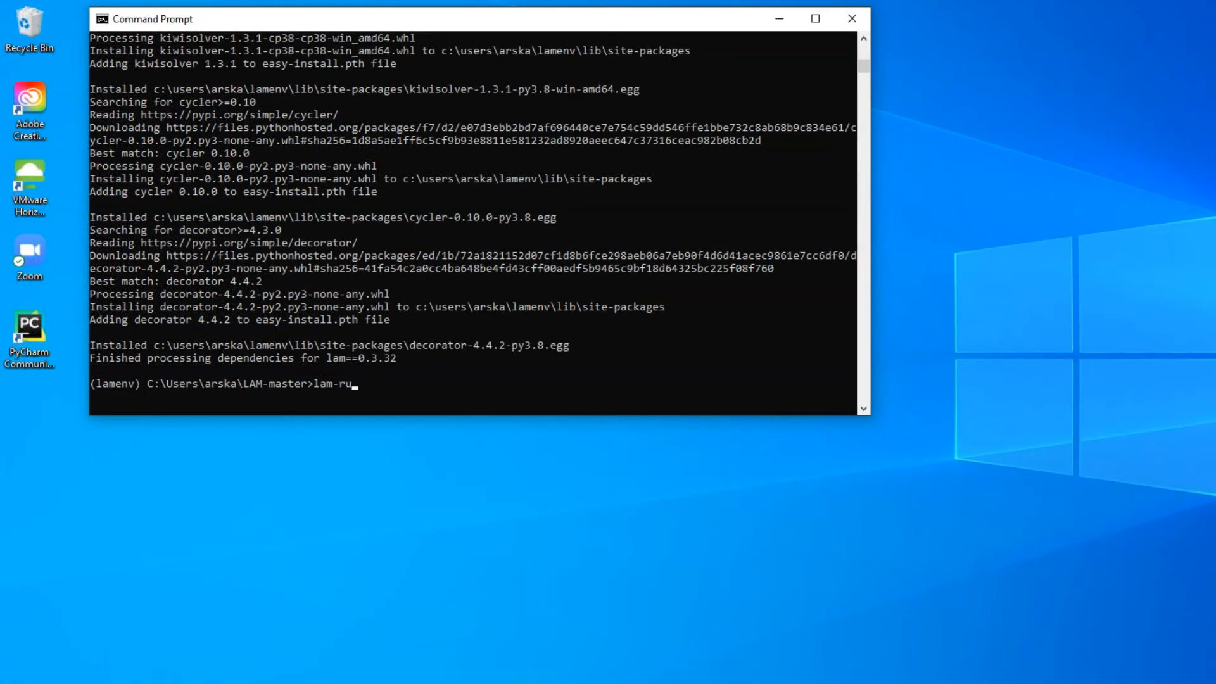
text(n)
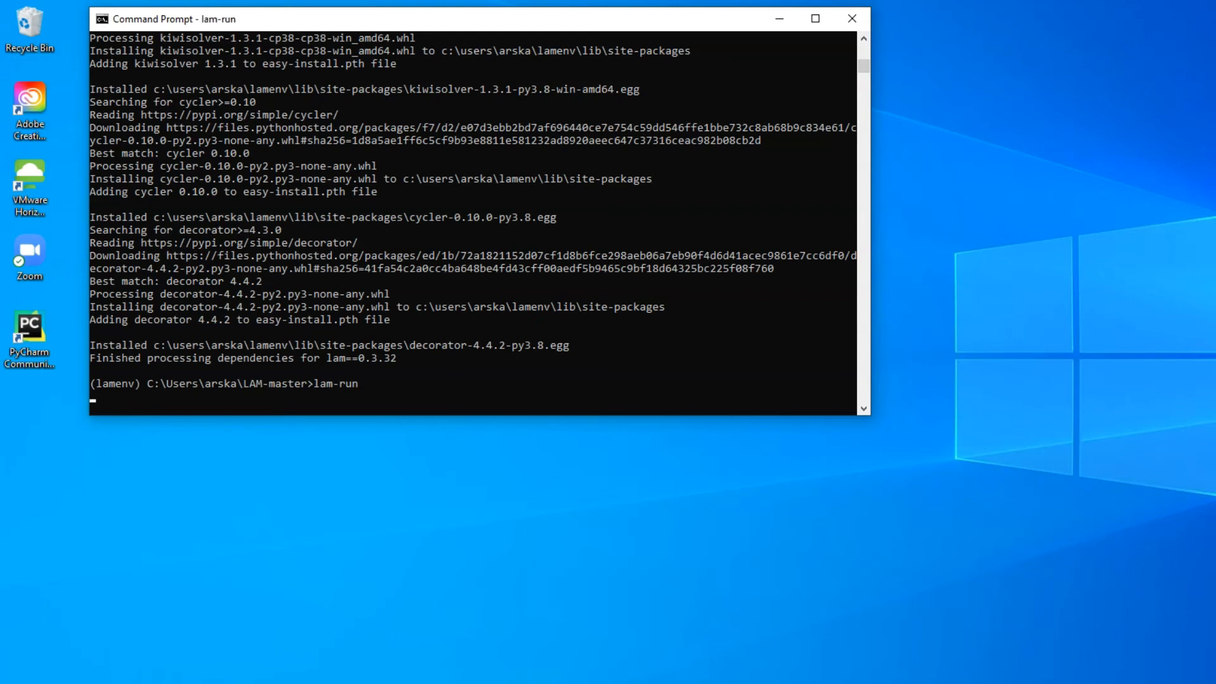
key(Return)
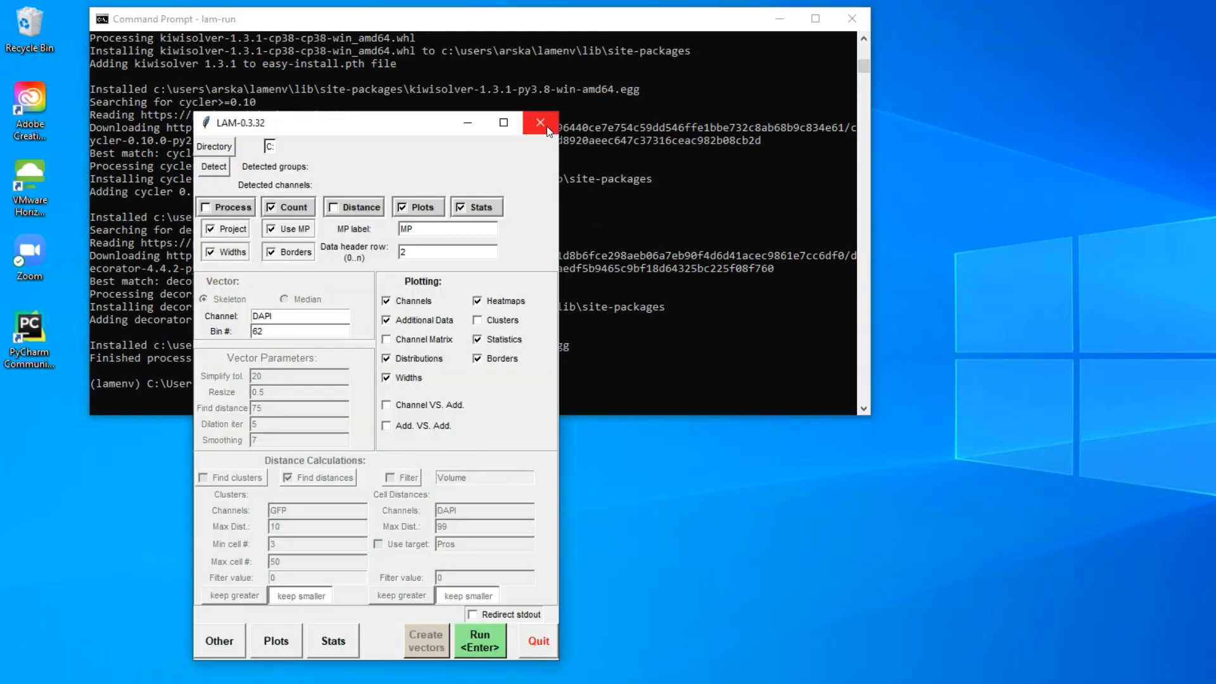
click(537, 122)
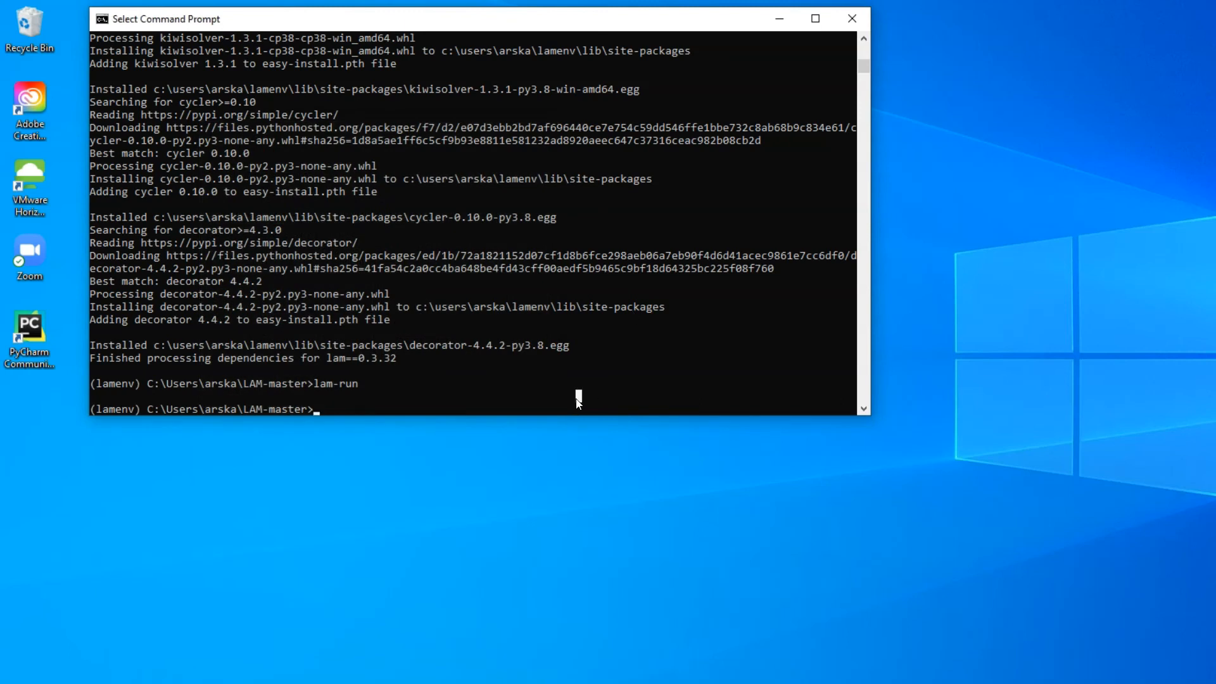
Step: Relaunch LAM with python src\run.py and quit the window
text(python src\run.py)
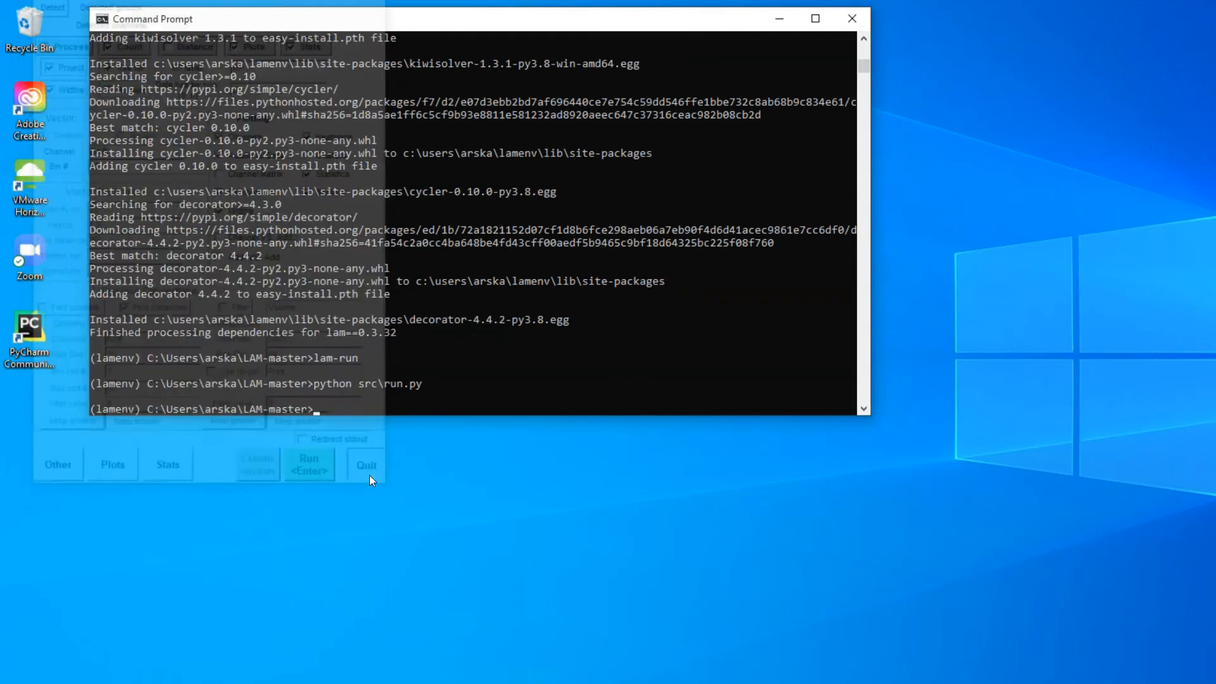
click(366, 465)
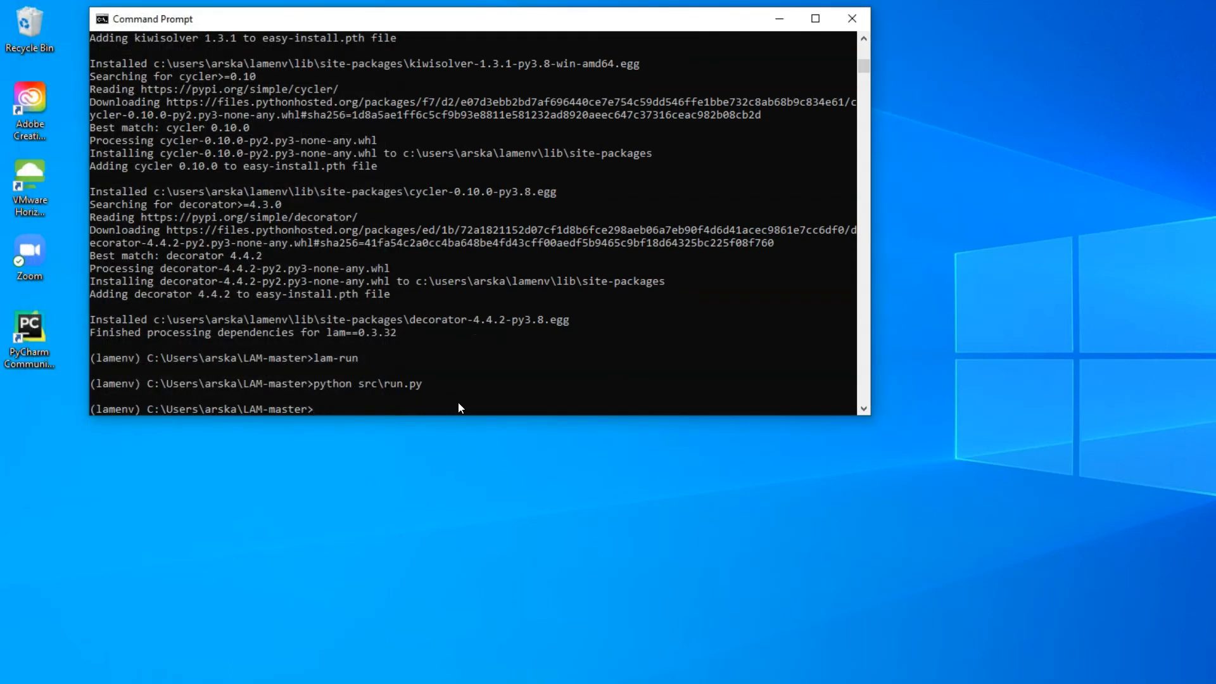
mouse_move(372, 538)
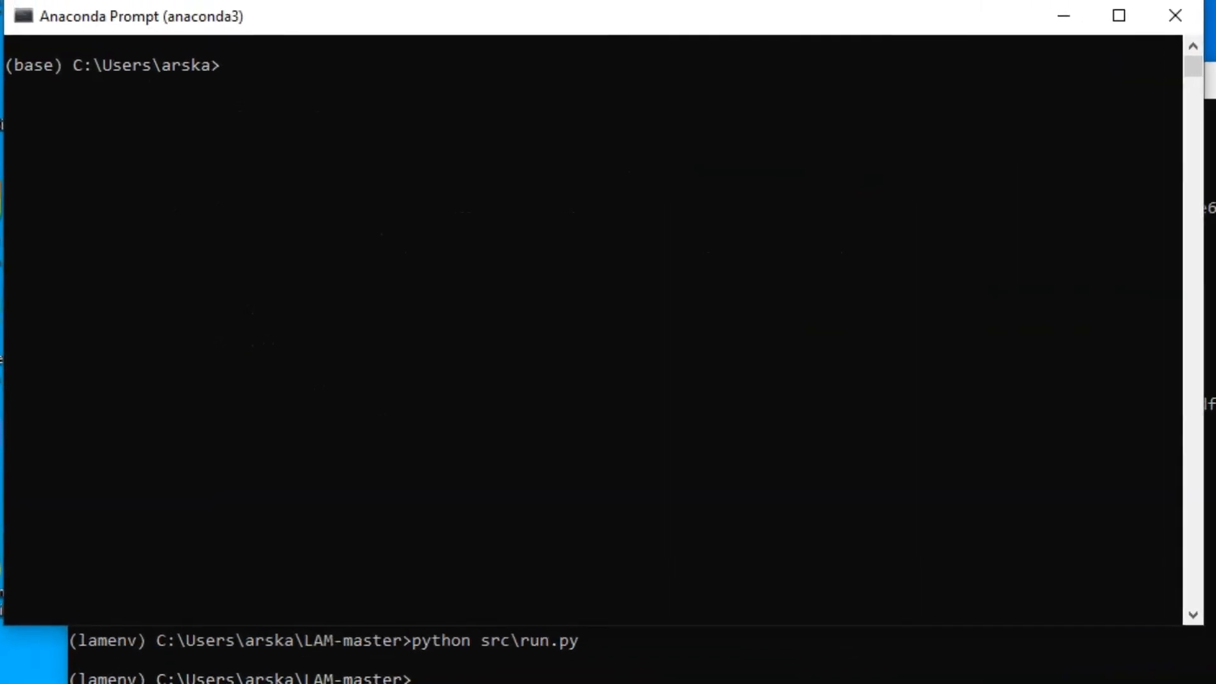
Step: Change into LAM-master and run conda env create -f LAMenv.yml
text(cd lamenv)
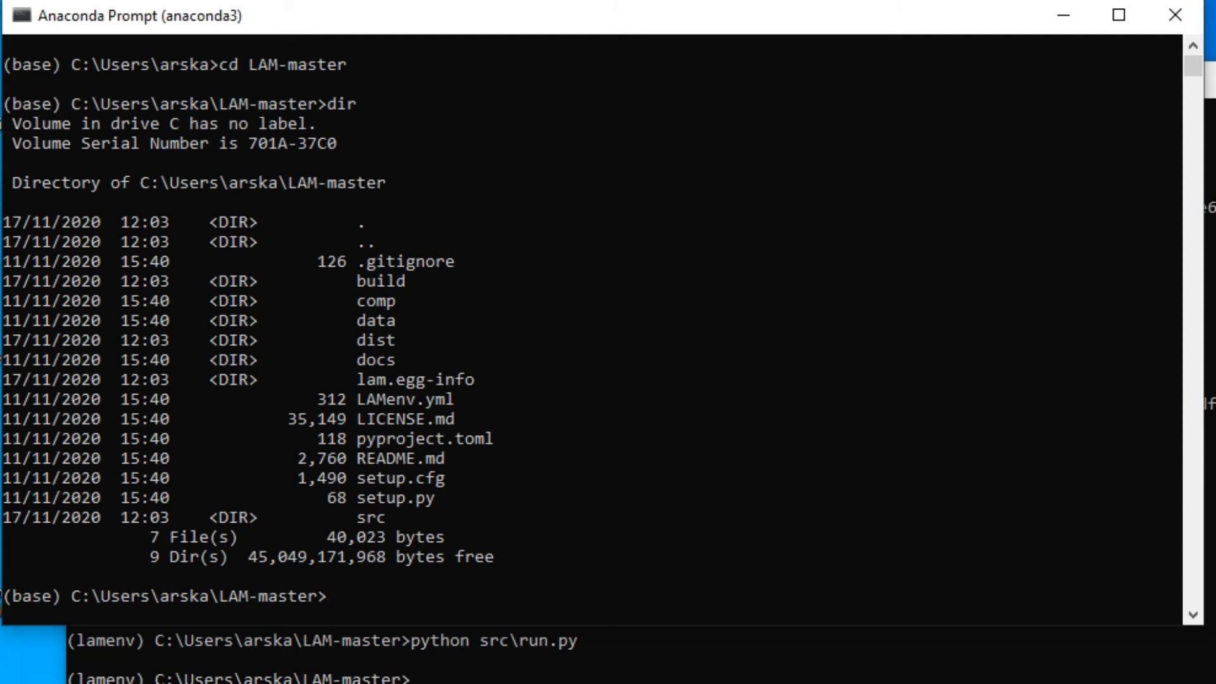
text(conda env)
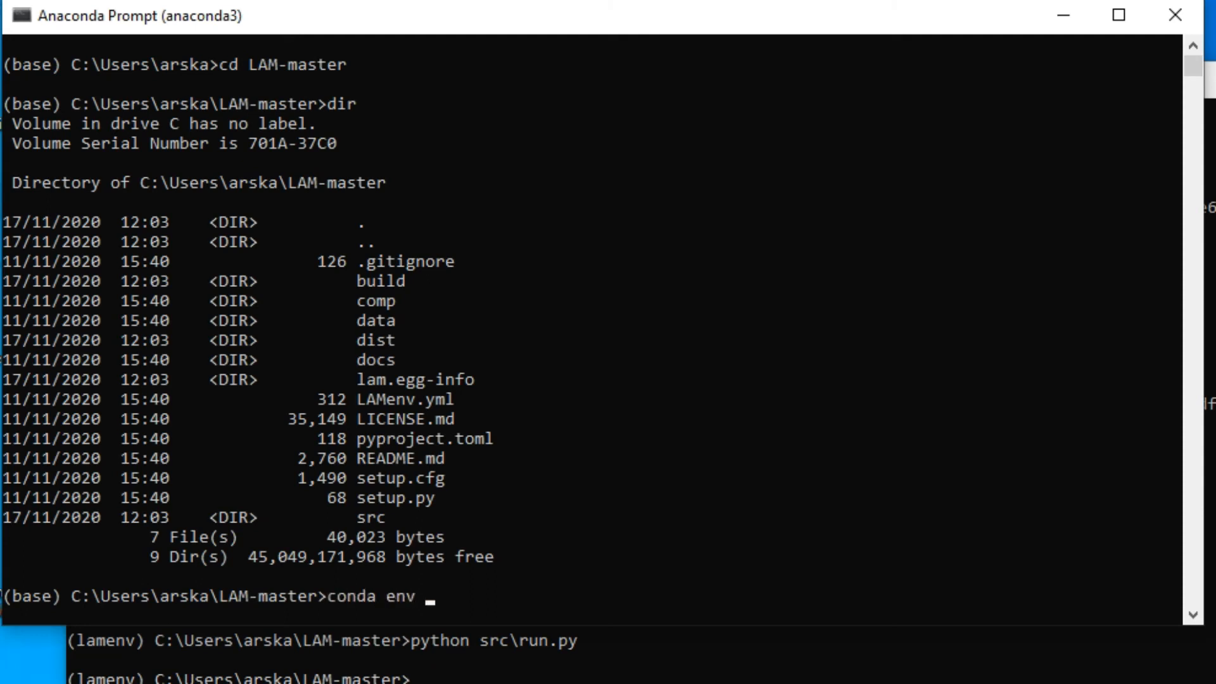
text(create)
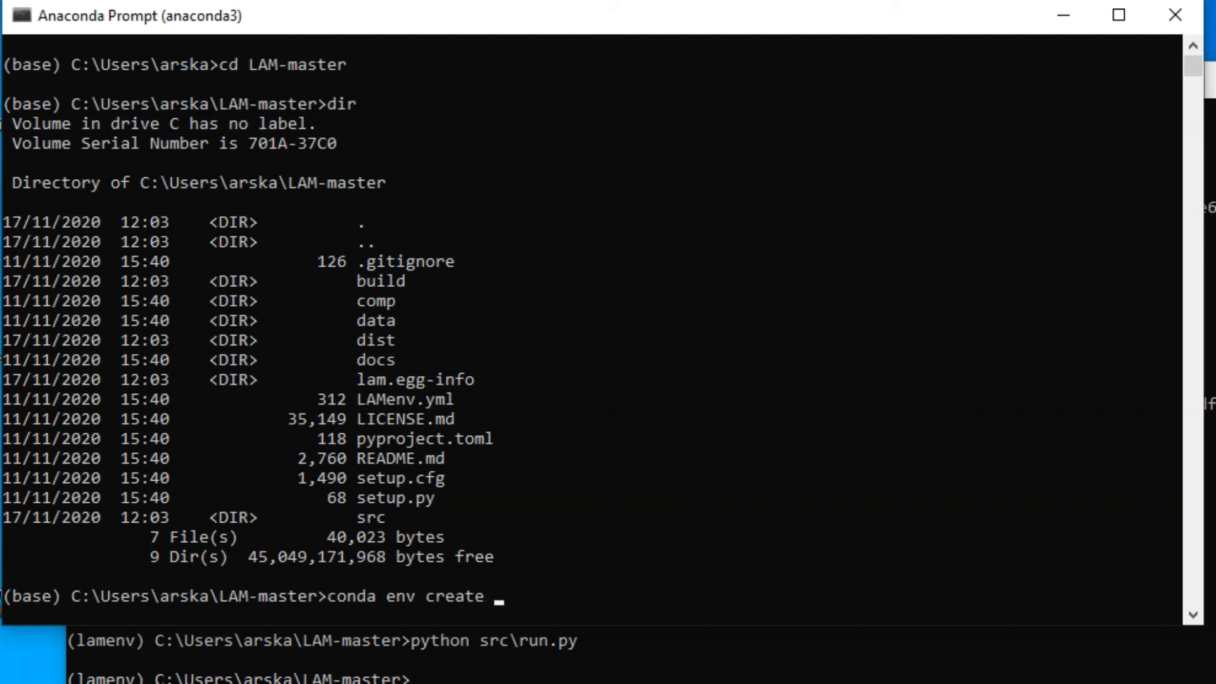
text(-f lam.egg-info)
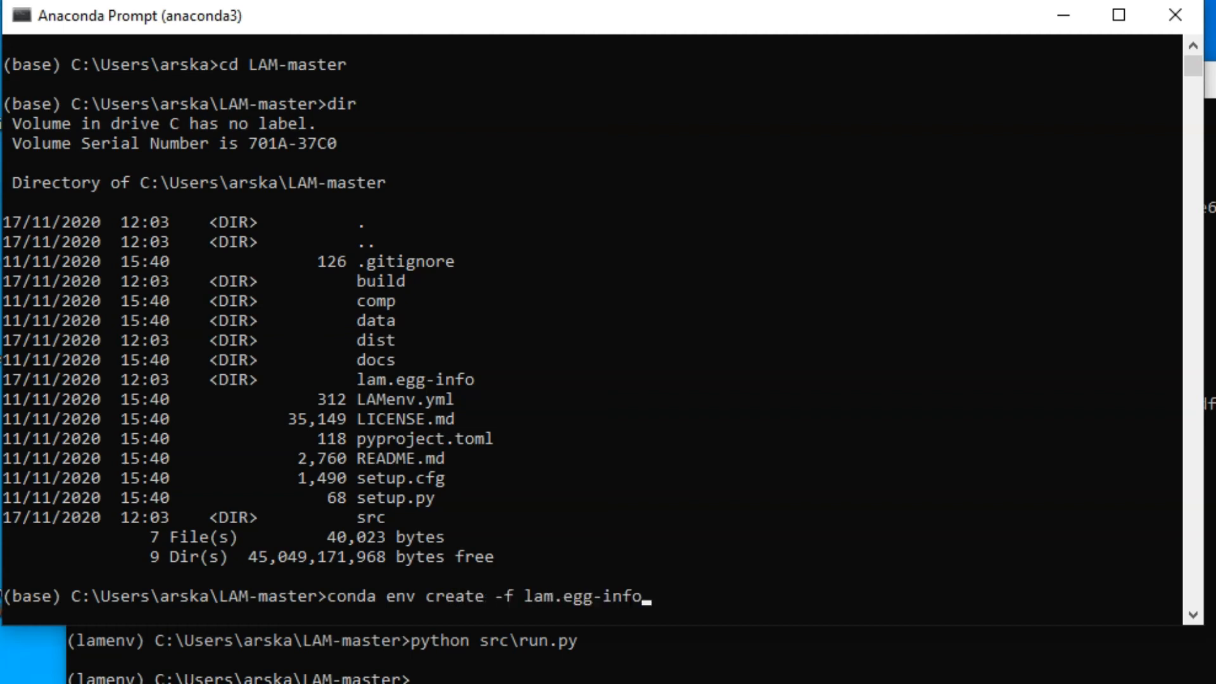
key(Return)
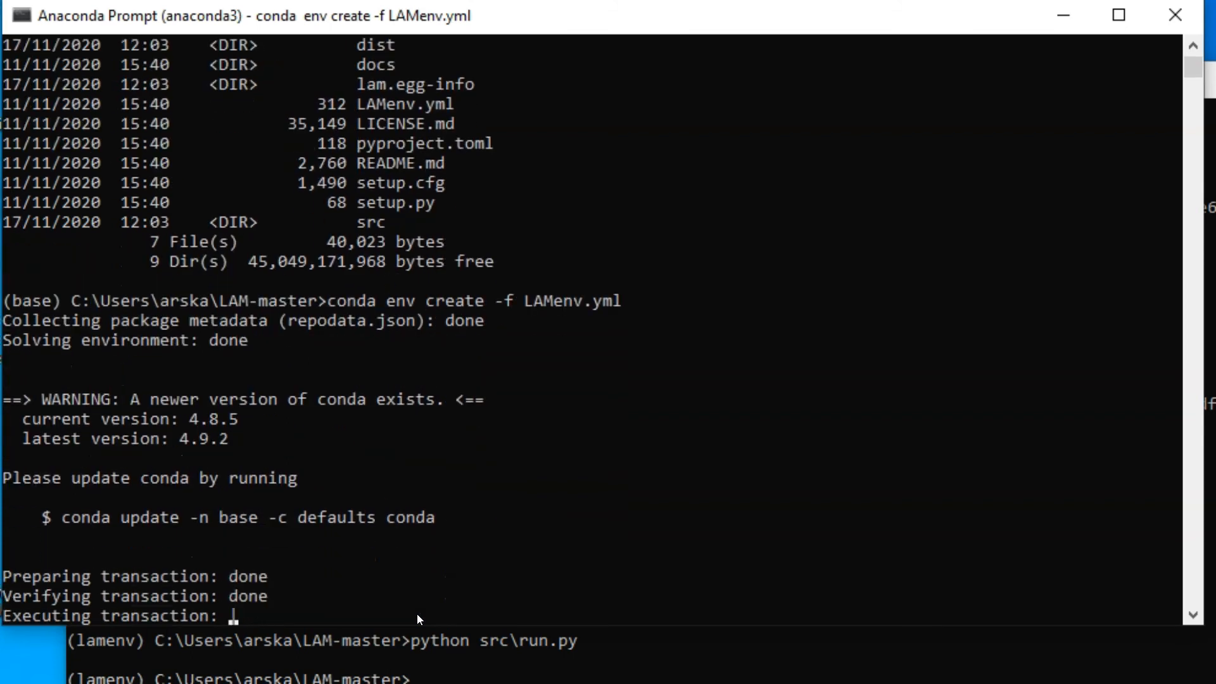
Step: Begin typing conda activate LAMenv.yml at the base prompt after creation finishes
scroll(down, 3)
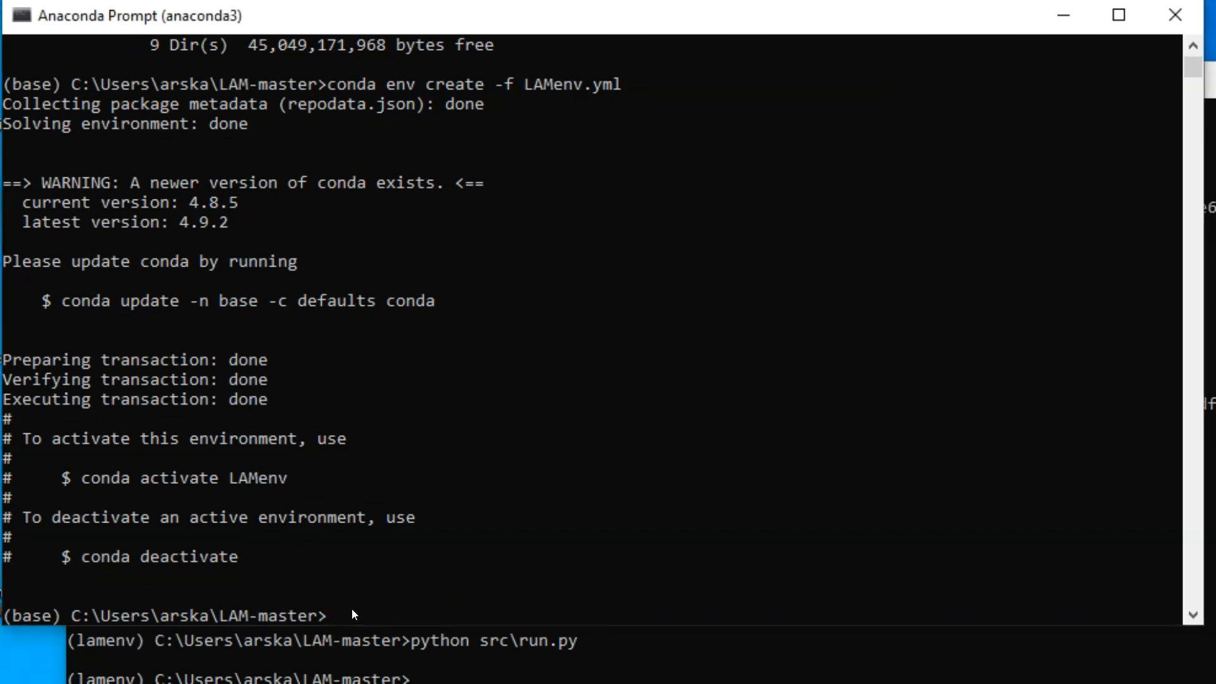
text(conda)
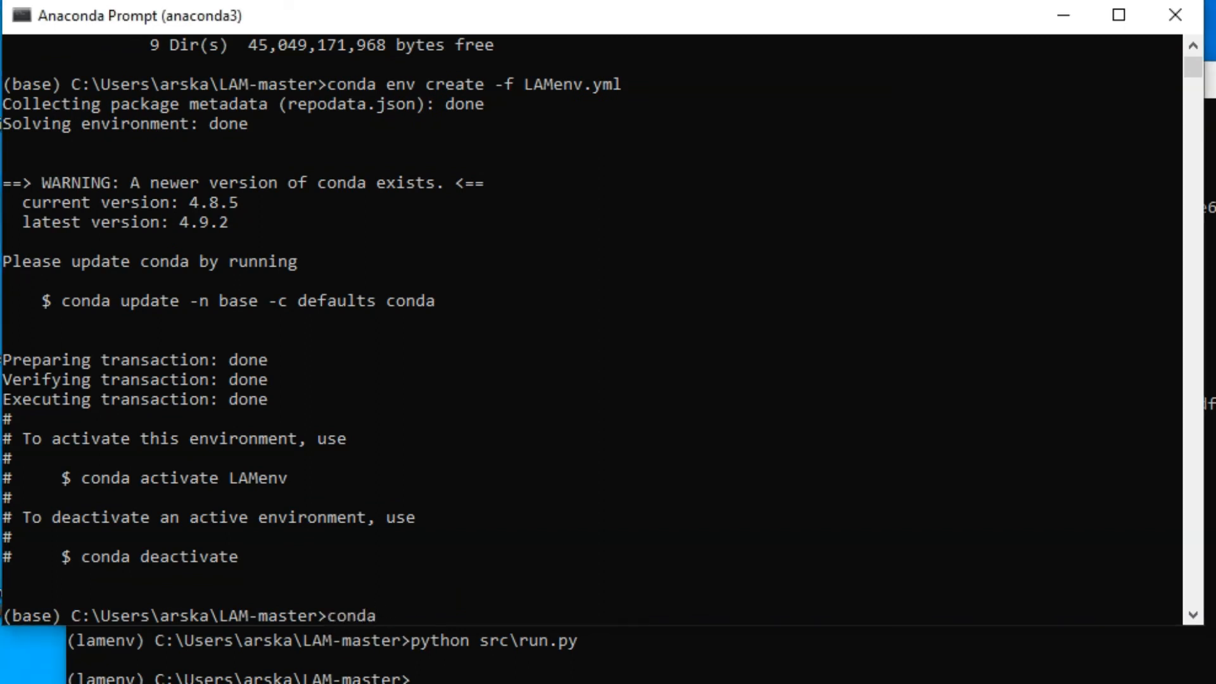
text(activate)
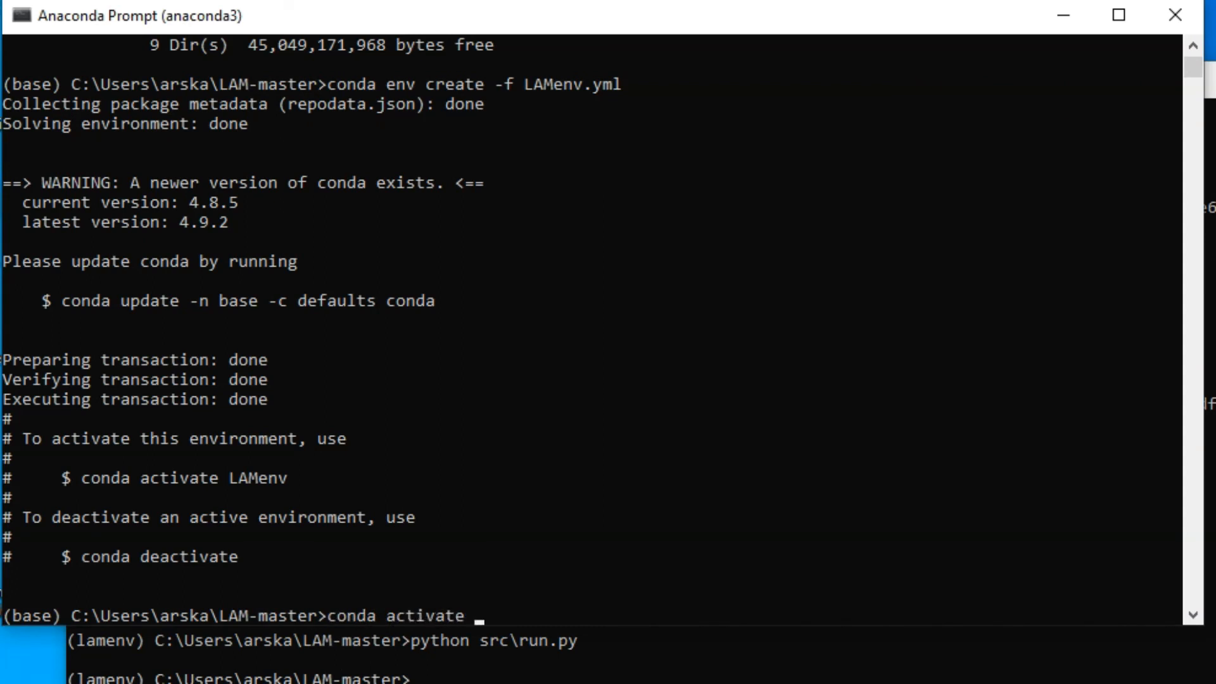
text(LAMenv.yml)
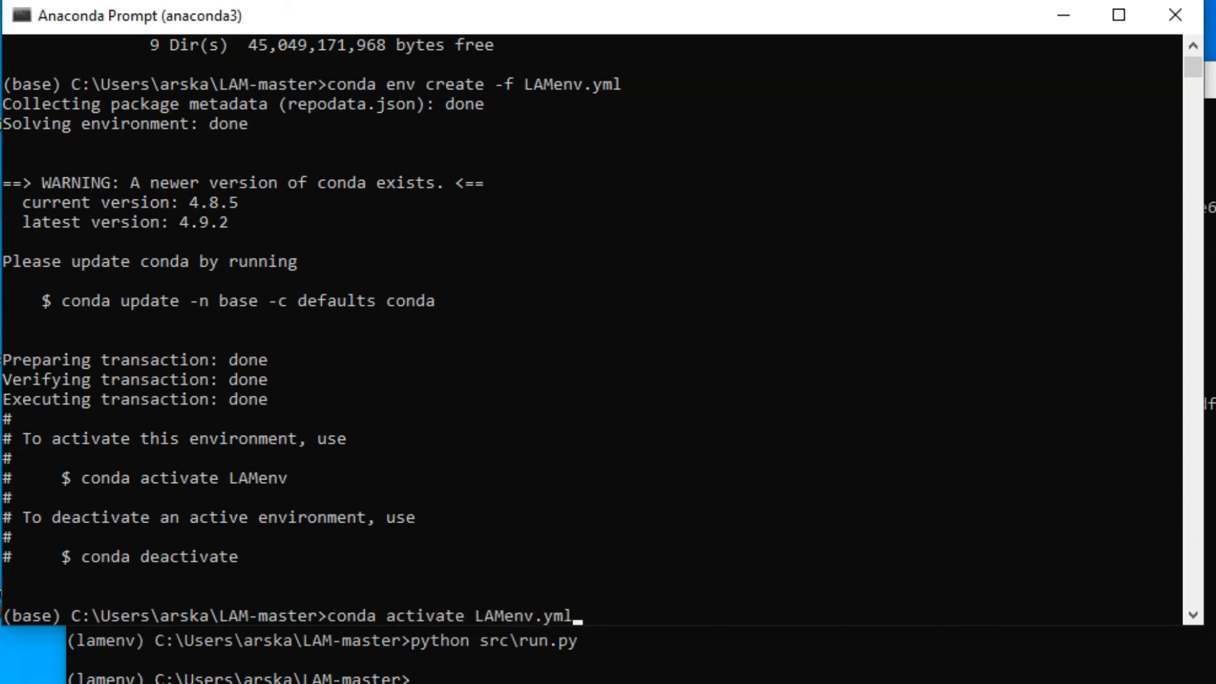